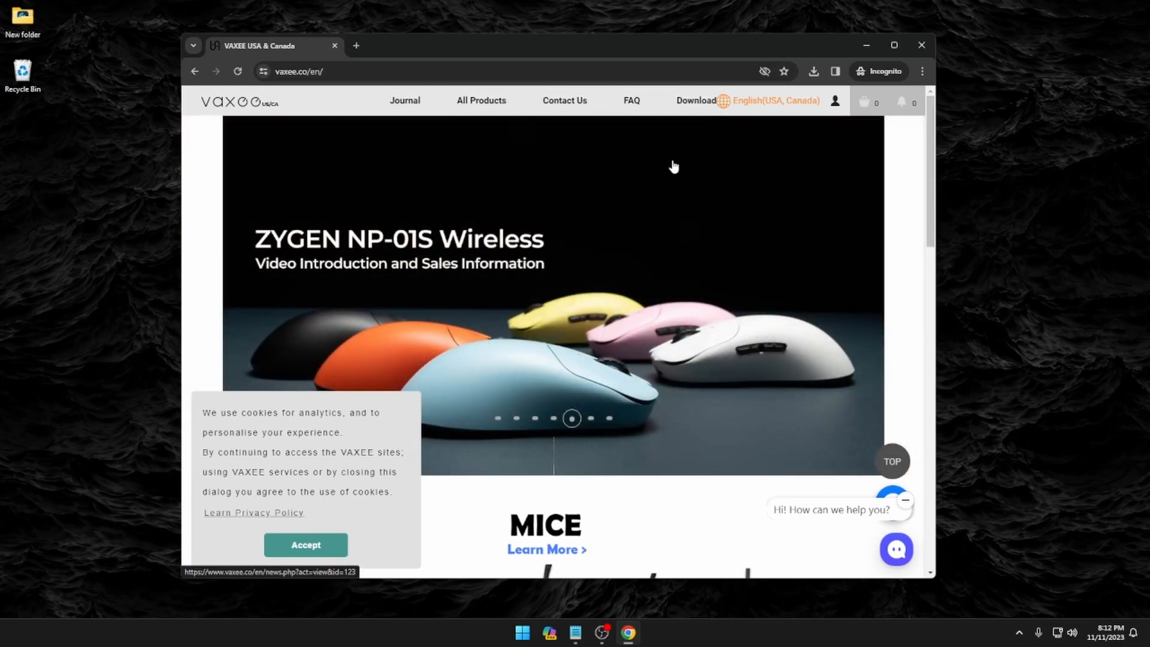
Open the VAXEE firmware Download page.
{"action": "left_click", "coordinate": [695, 101]}
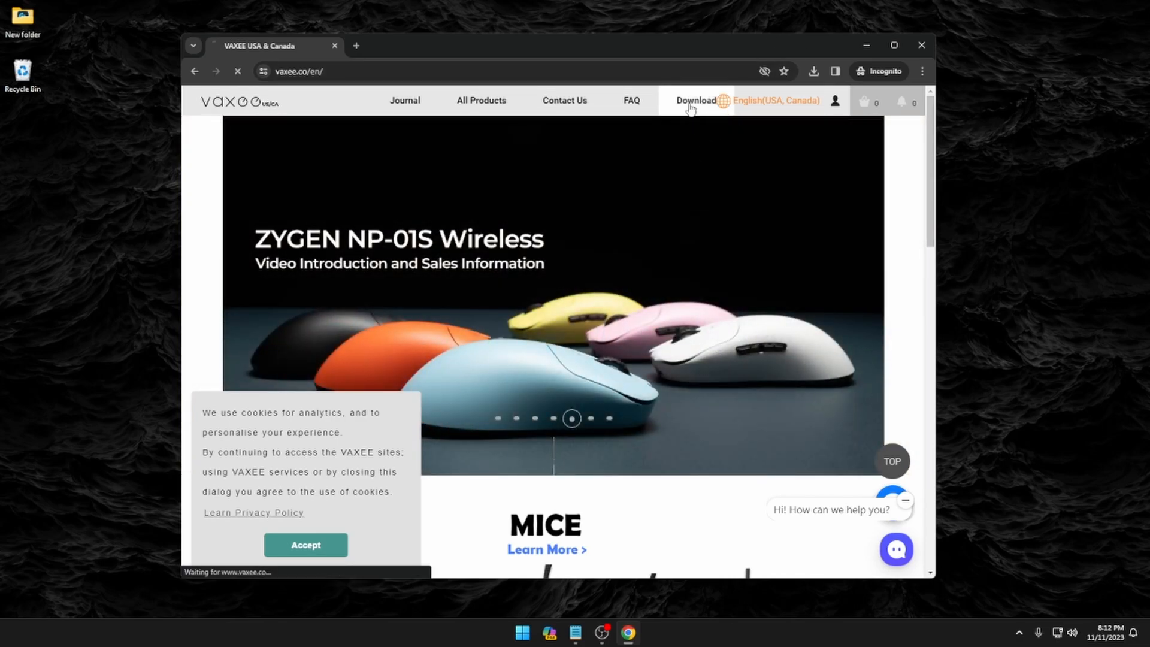
{"action": "left_click", "coordinate": [695, 101]}
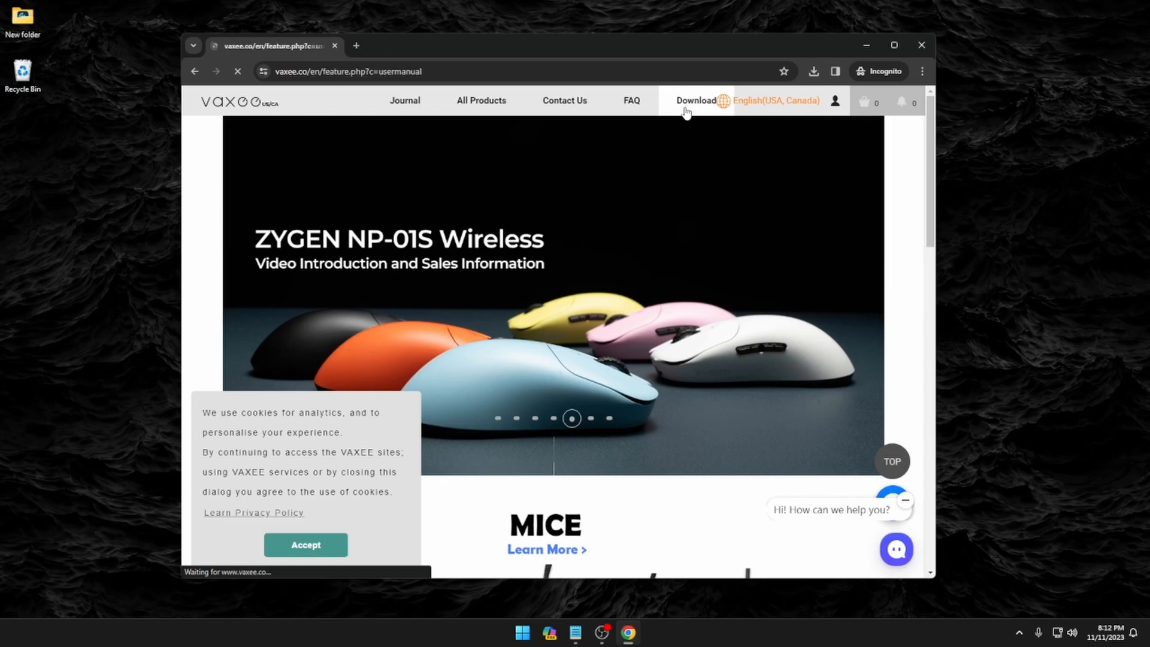
{"action": "left_click", "coordinate": [695, 100]}
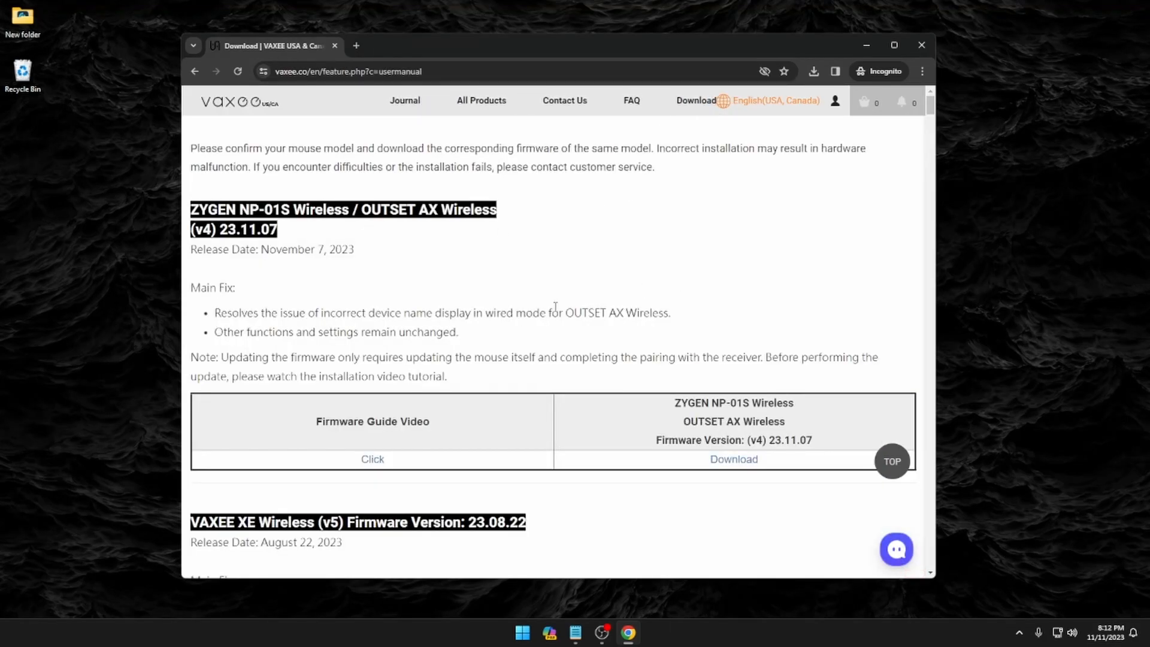
{"action": "mouse_move", "coordinate": [291, 226]}
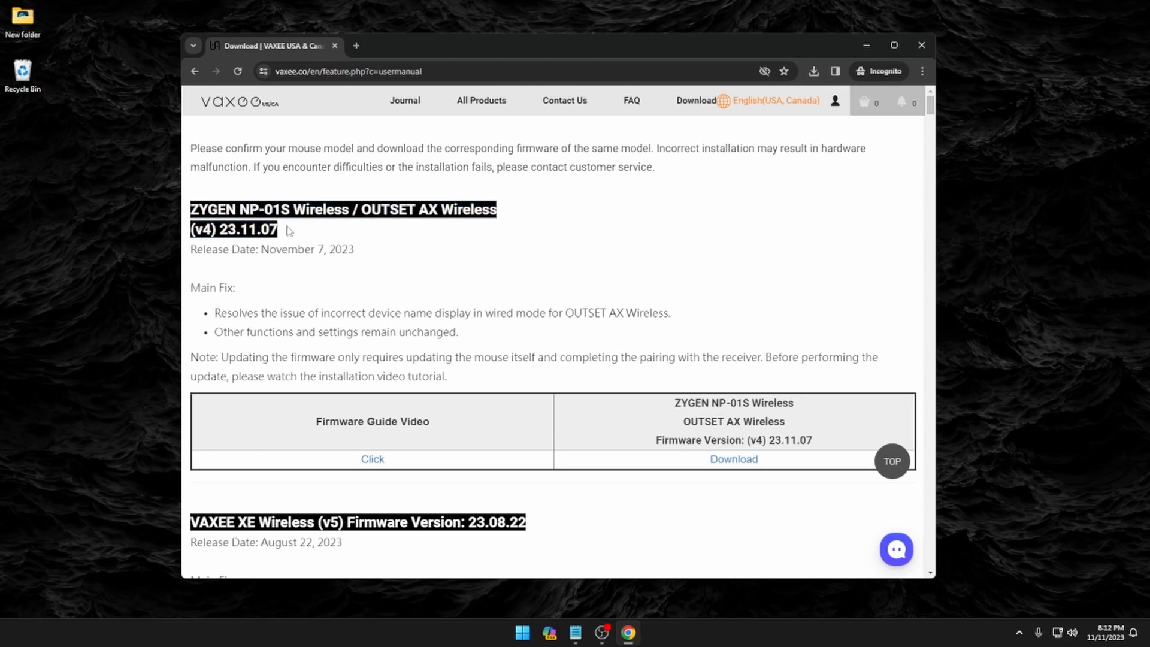
{"action": "left_click_drag", "start_coordinate": [194, 208], "coordinate": [352, 249]}
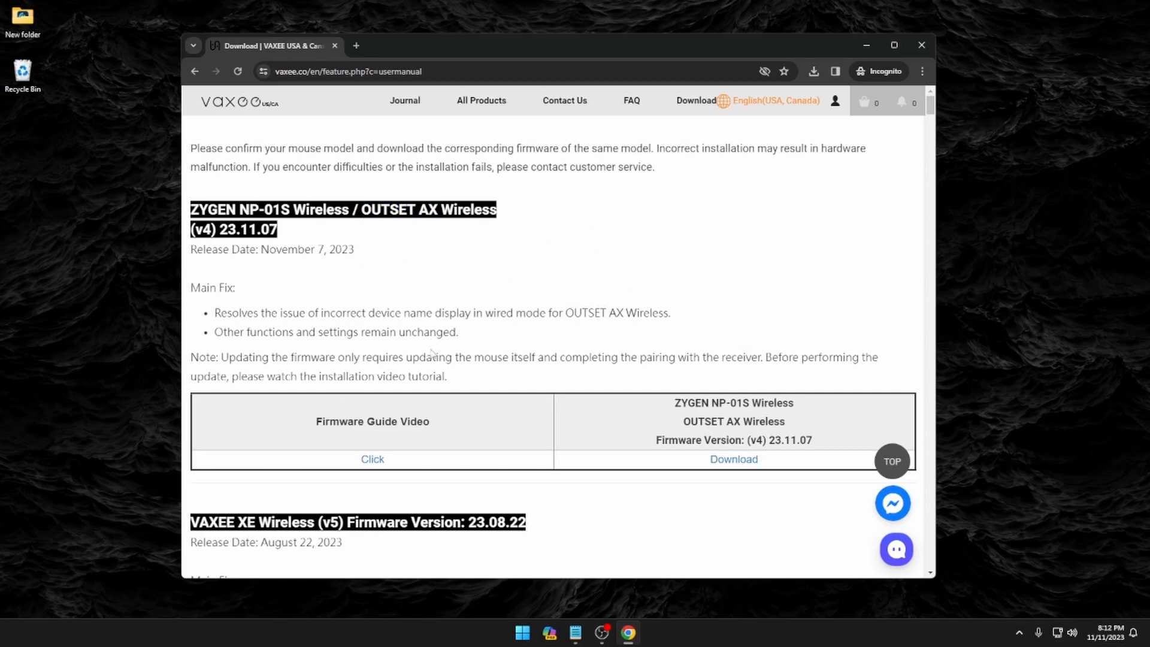
Scroll to the XE Wireless (v5) section and download its 23.08.22 firmware.
{"action": "scroll", "scroll_direction": "down", "scroll_amount": 3}
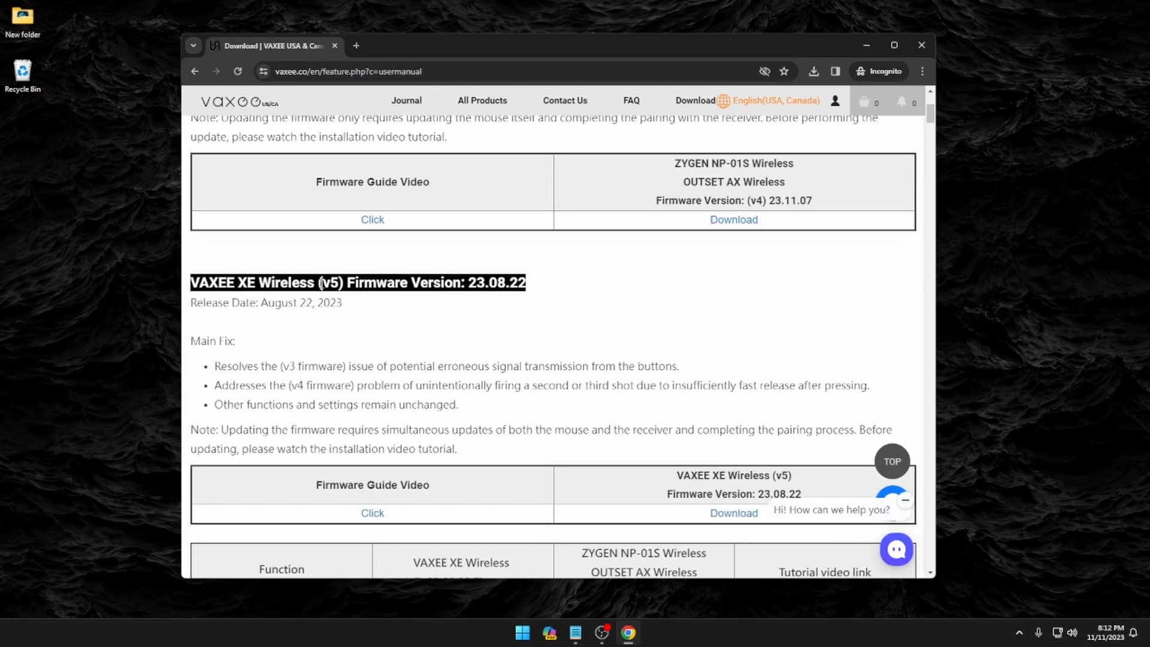
{"action": "double_click", "coordinate": [329, 282]}
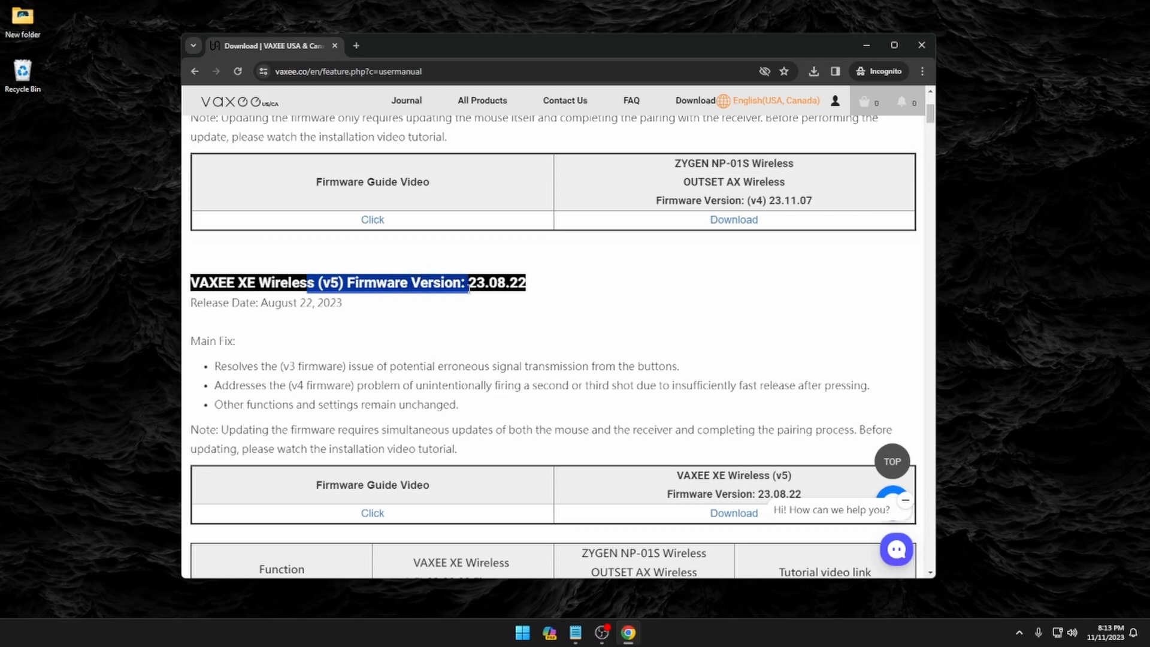
{"action": "left_click", "coordinate": [806, 384]}
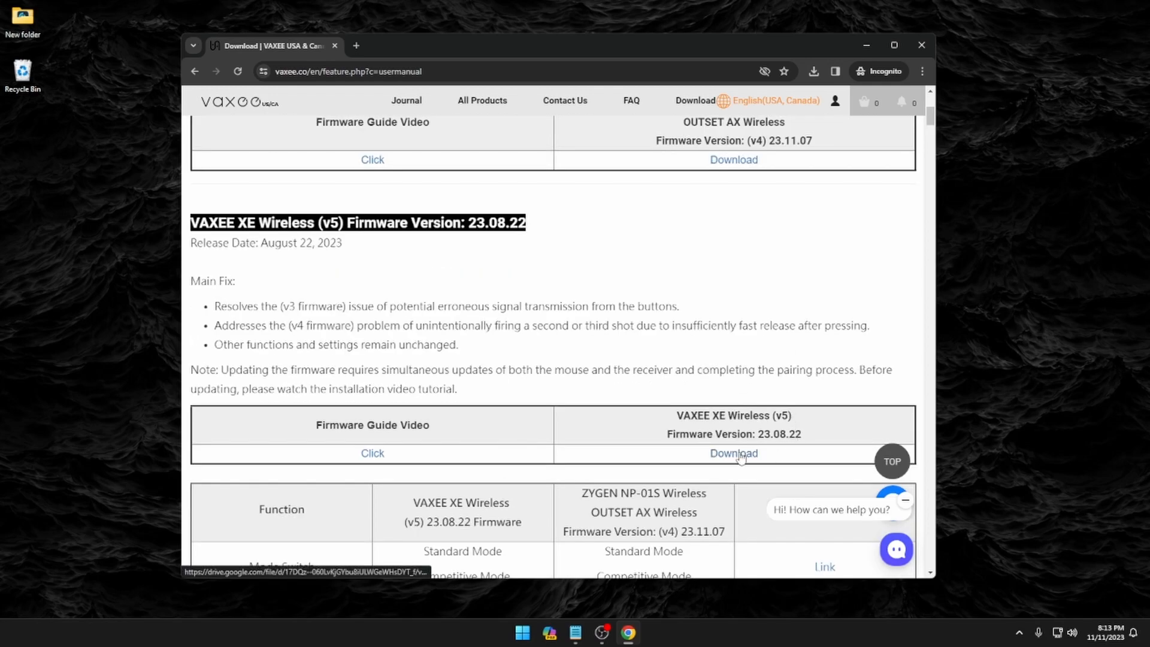
{"action": "left_click", "coordinate": [732, 453]}
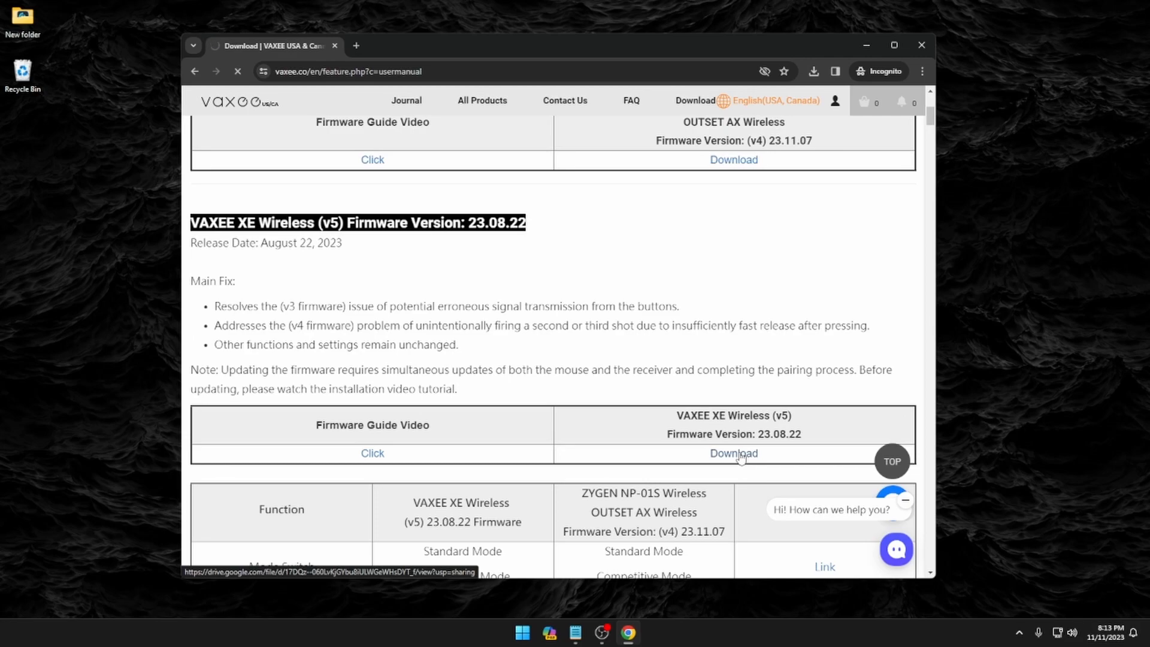
Download XE Wireless v5 (23.08.22).zip from Google Drive into New folder.
{"action": "left_click", "coordinate": [733, 453]}
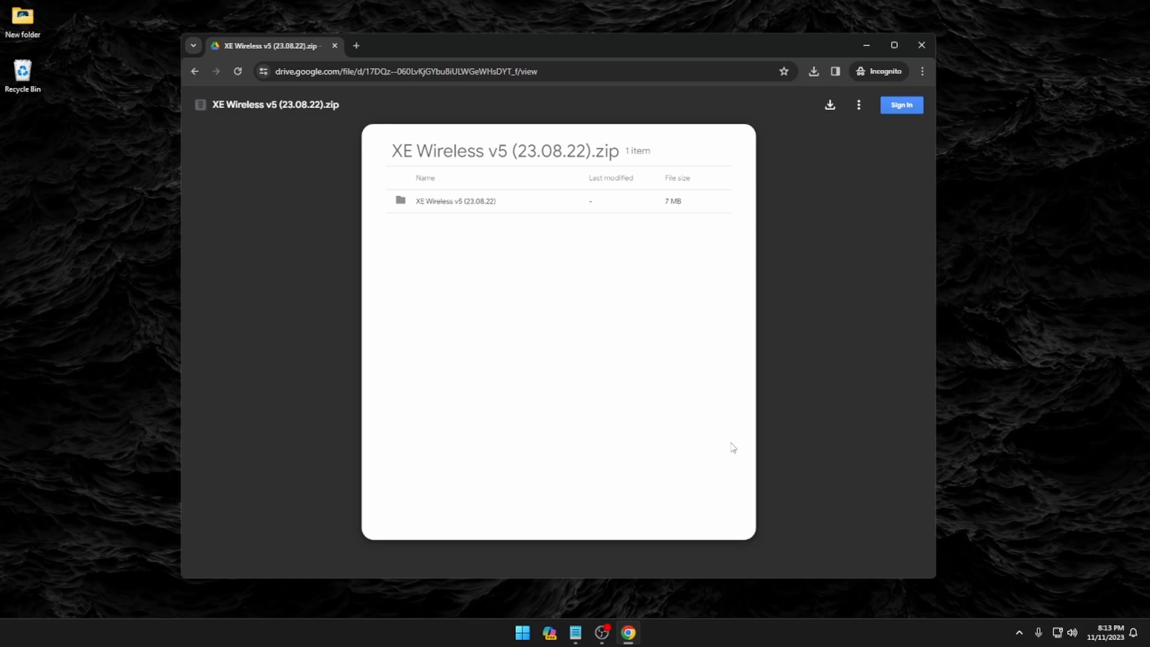
{"action": "mouse_move", "coordinate": [510, 219]}
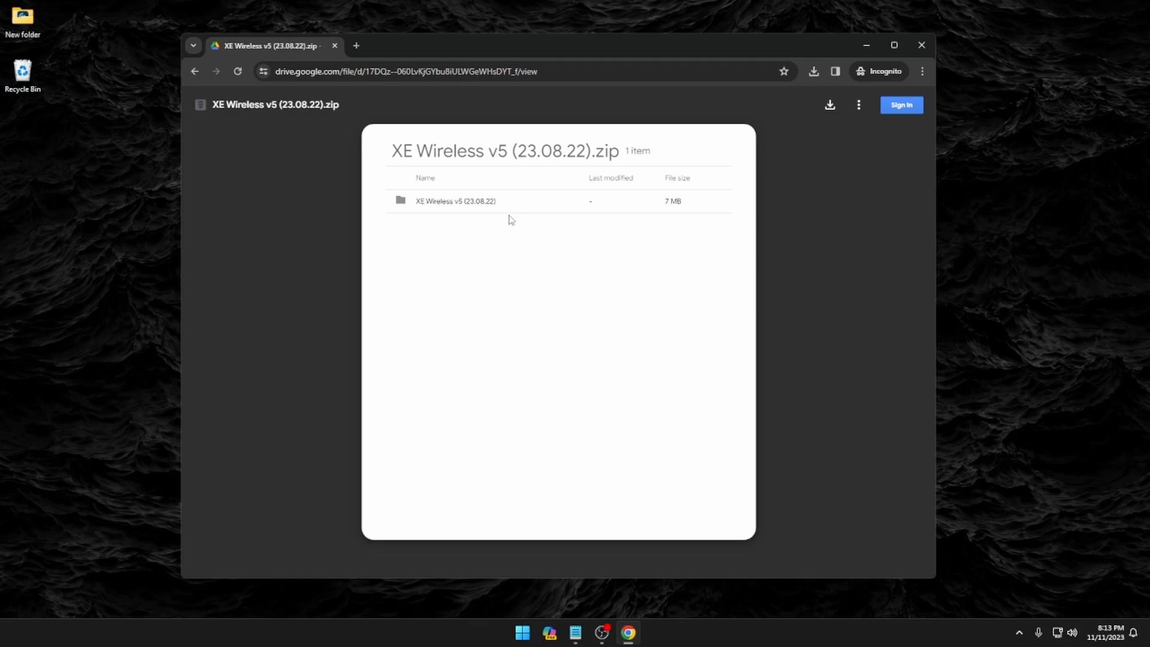
{"action": "mouse_move", "coordinate": [828, 104]}
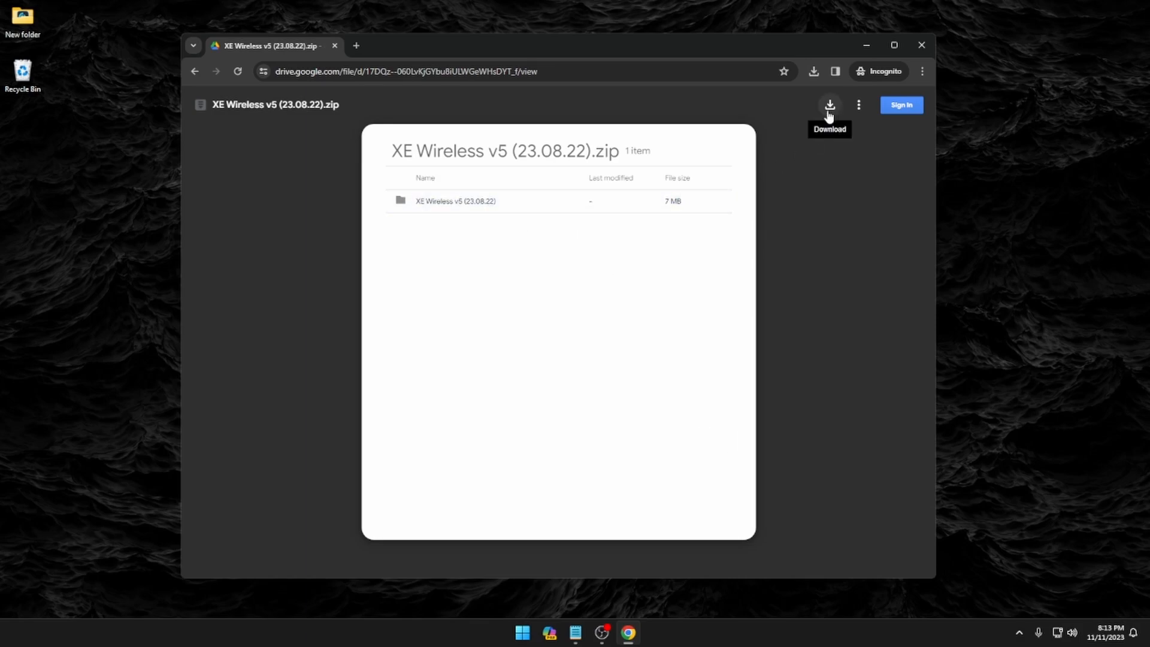
{"action": "left_click", "coordinate": [828, 104]}
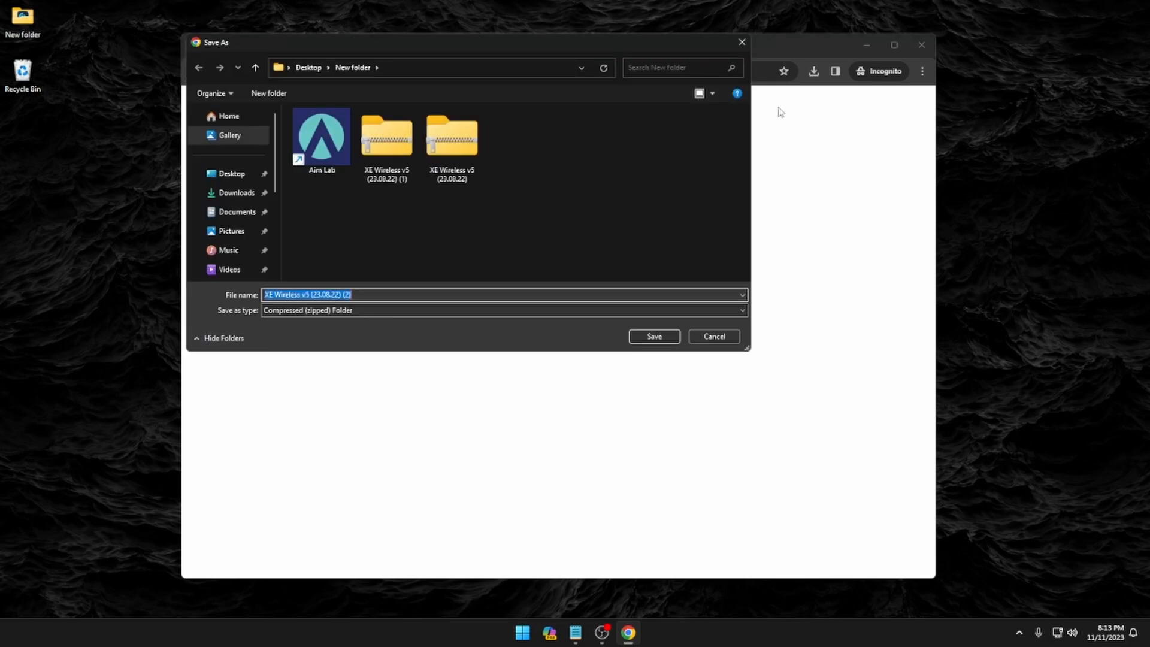
{"action": "left_click", "coordinate": [712, 336]}
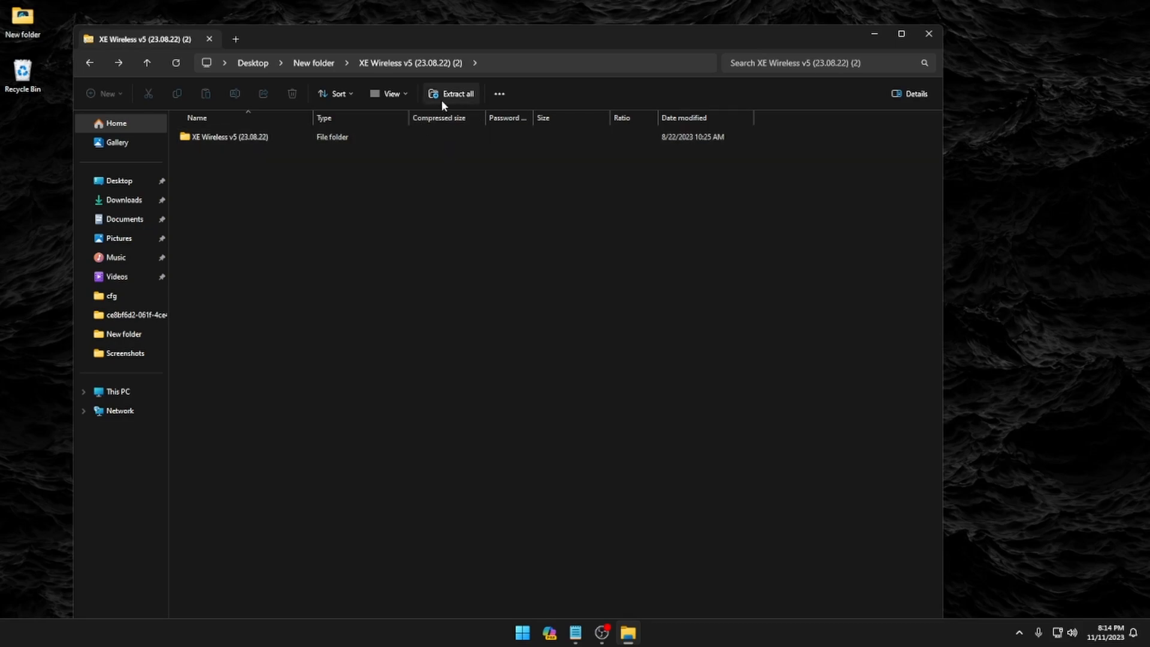
Extract the firmware zip to its suggested folder.
{"action": "left_click", "coordinate": [451, 94]}
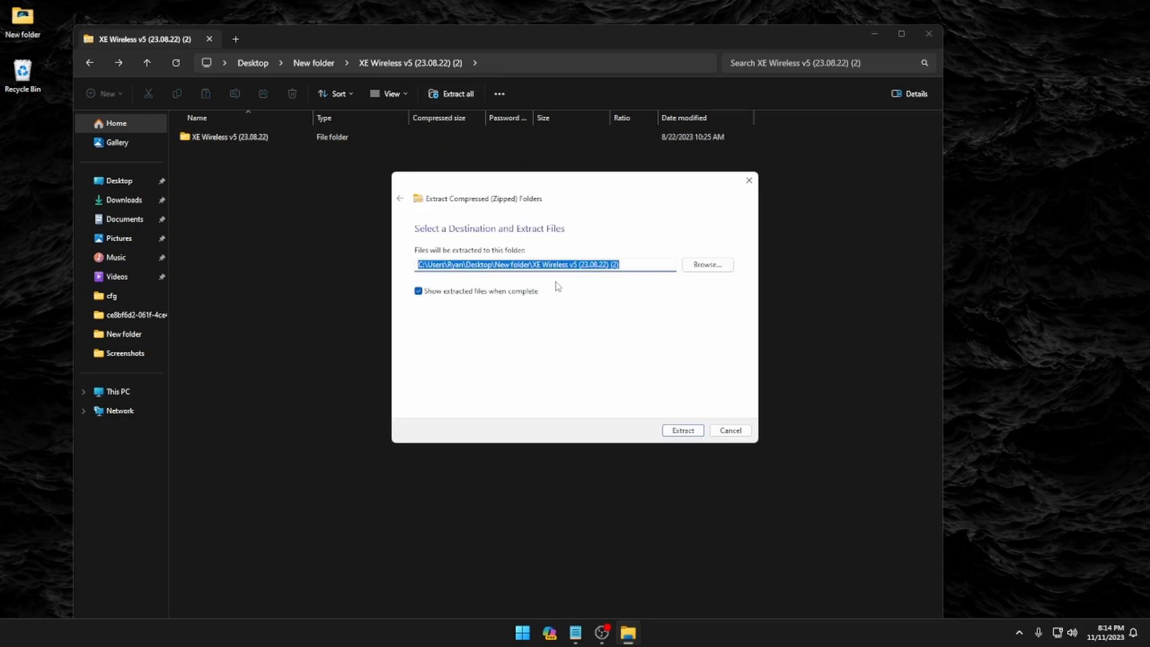
{"action": "left_click", "coordinate": [681, 430]}
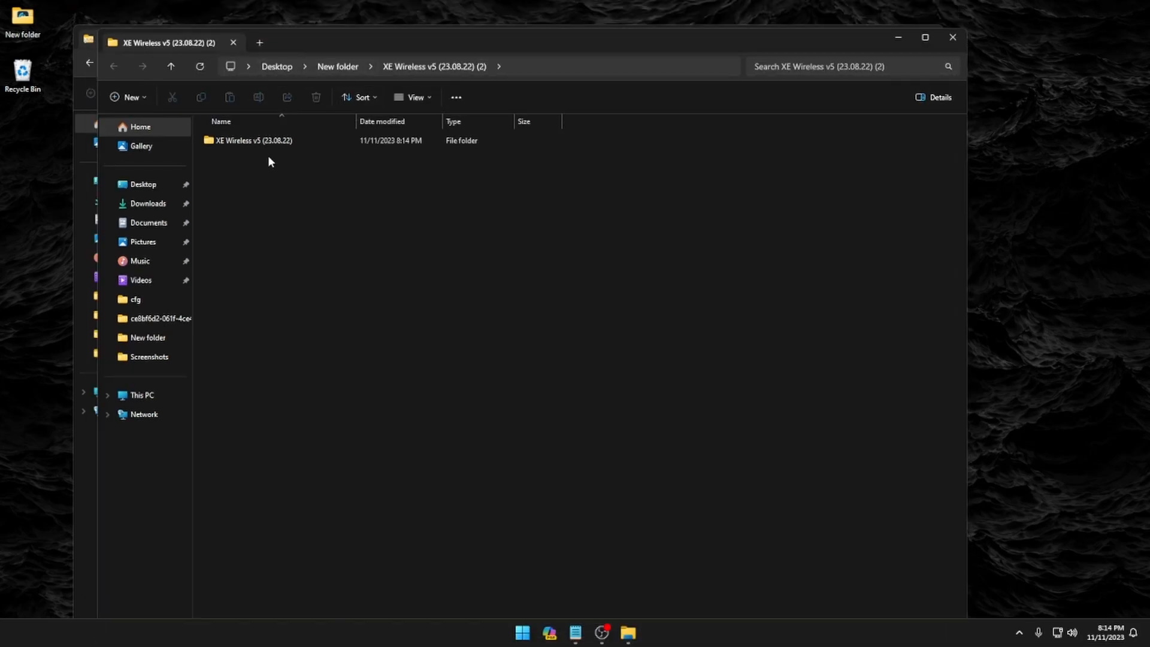
Open XE Wireless v5 (23.08.22), then its VAXEE Dongle folder.
{"action": "double_click", "coordinate": [253, 140]}
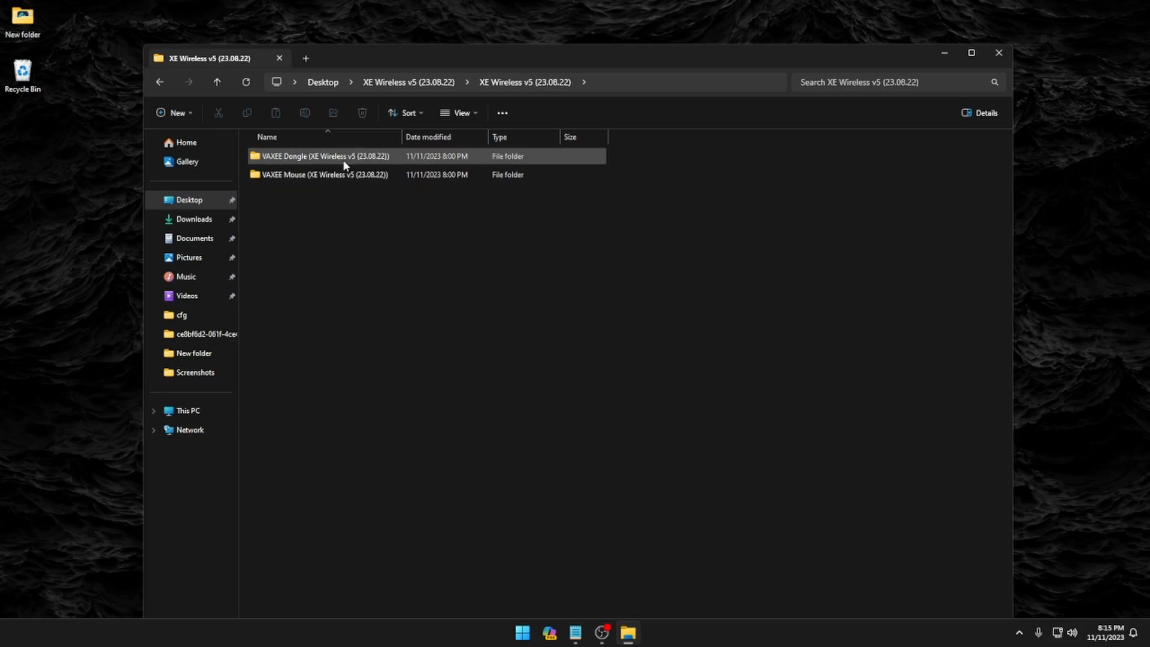
{"action": "left_click", "coordinate": [337, 174]}
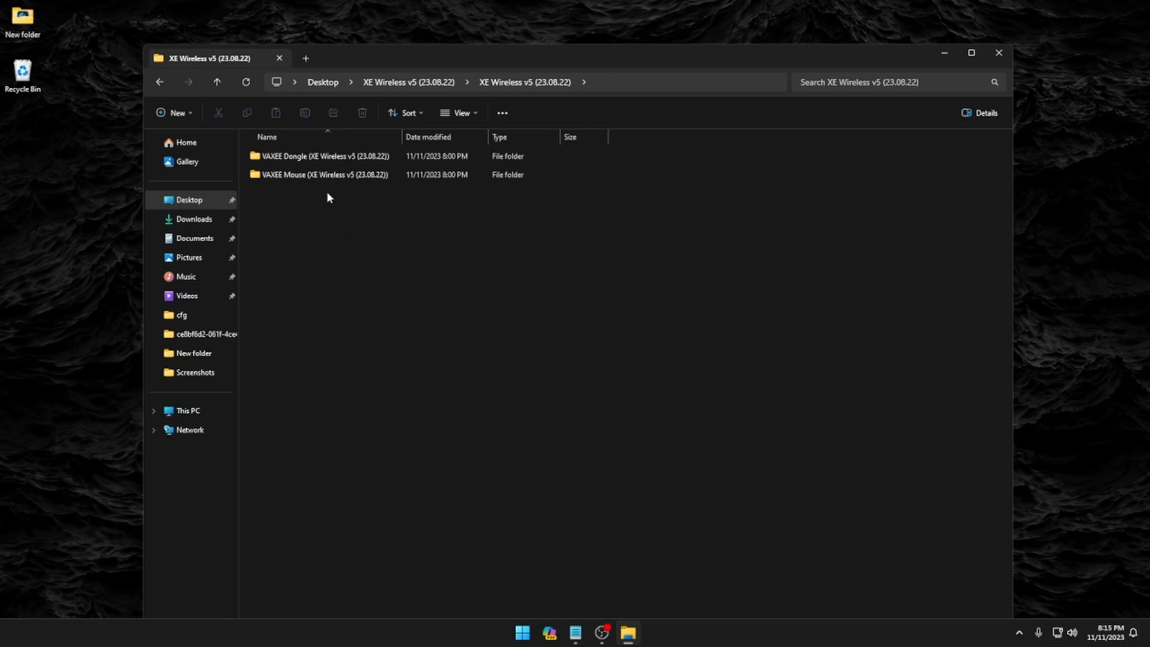
{"action": "mouse_move", "coordinate": [325, 156]}
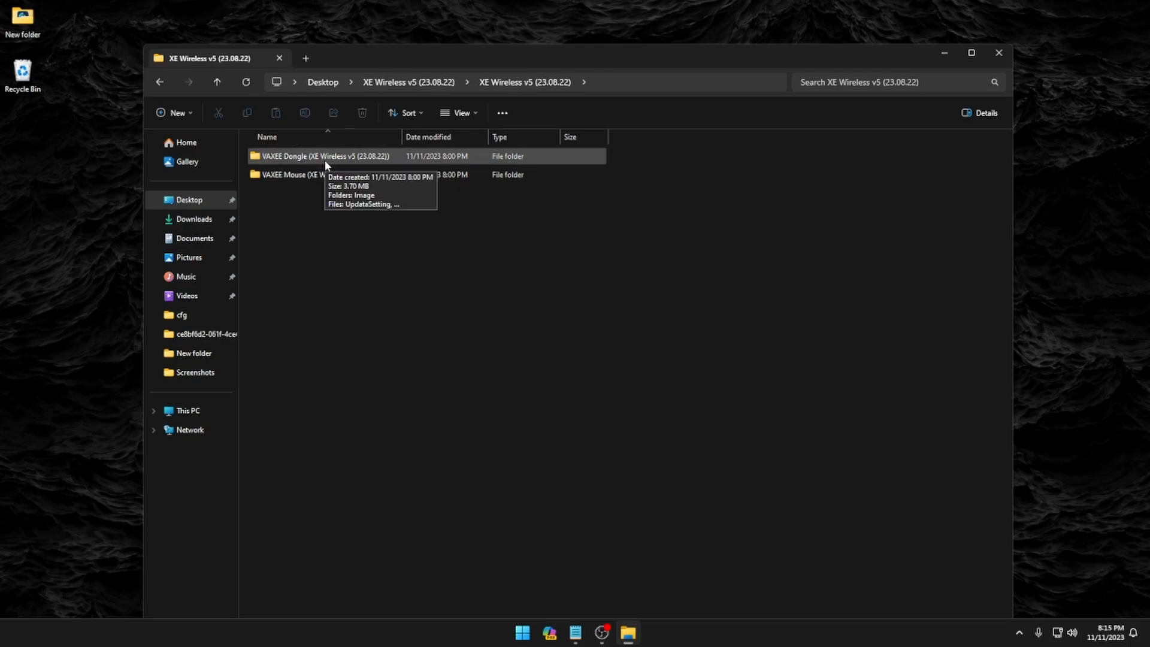
{"action": "double_click", "coordinate": [327, 156]}
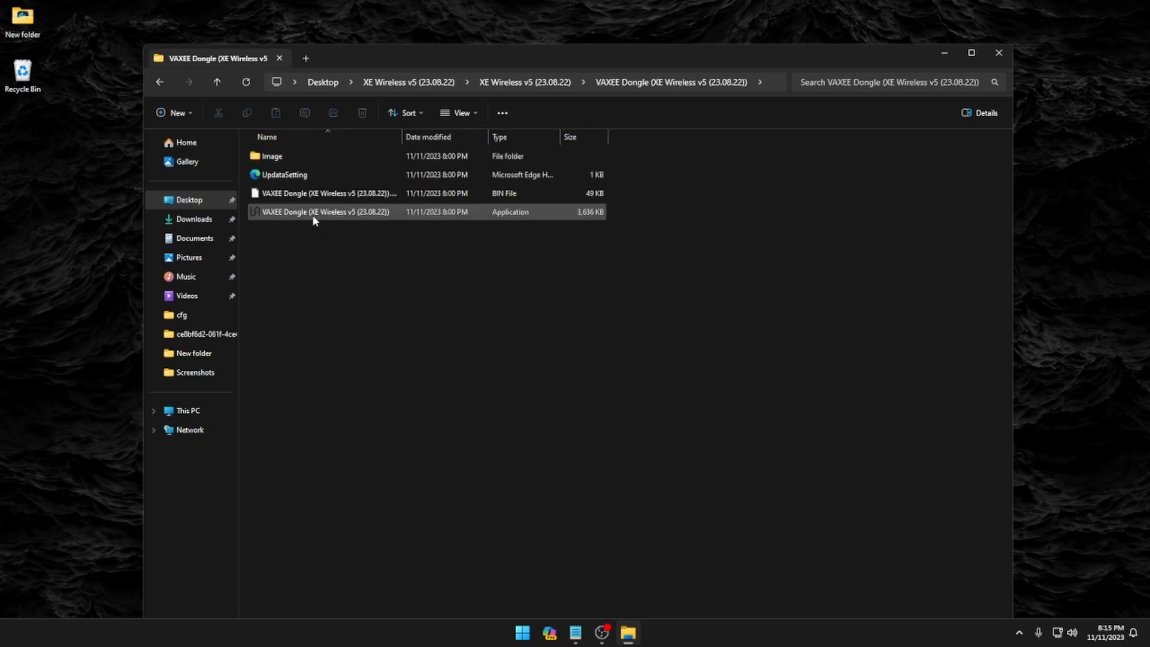
{"action": "mouse_move", "coordinate": [335, 216]}
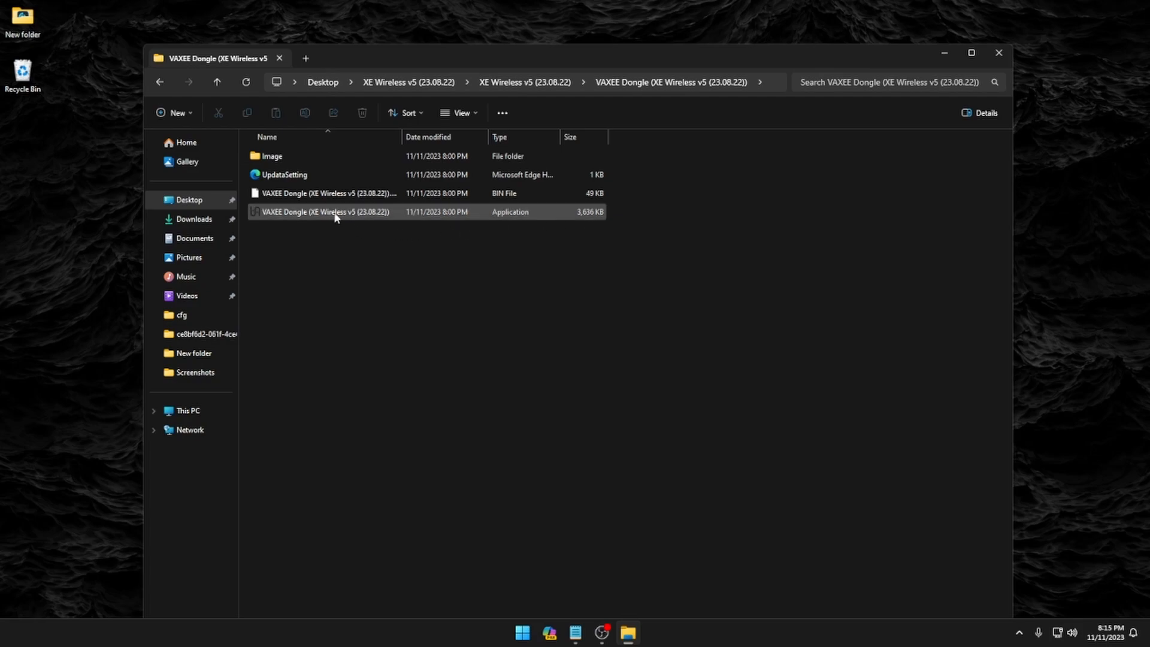
Launch the VAXEE Wireless Dongle updater application.
{"action": "double_click", "coordinate": [326, 212]}
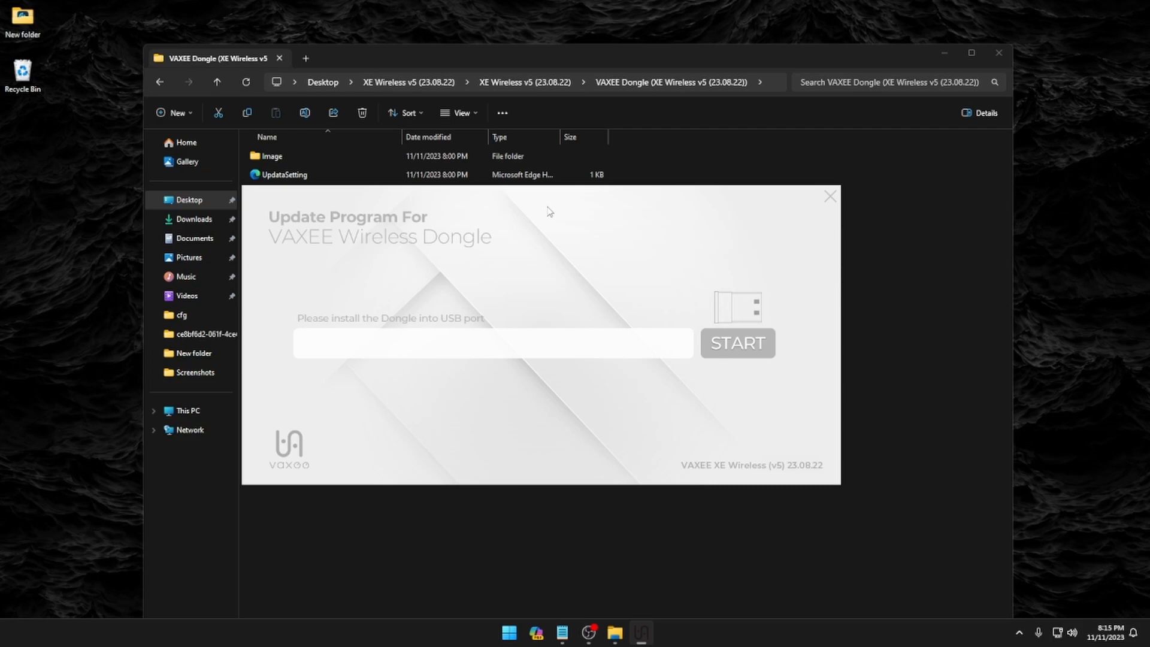
{"action": "mouse_move", "coordinate": [614, 275]}
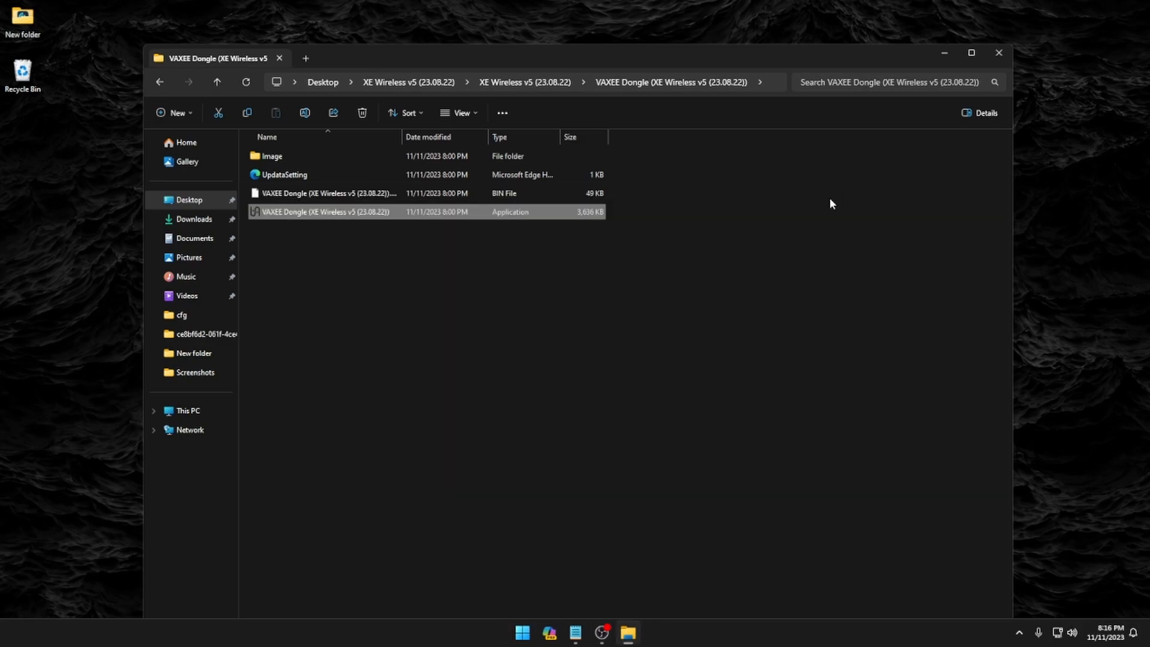
Go back, open the VAXEE Mouse folder and launch the mouse updater.
{"action": "left_click", "coordinate": [160, 81]}
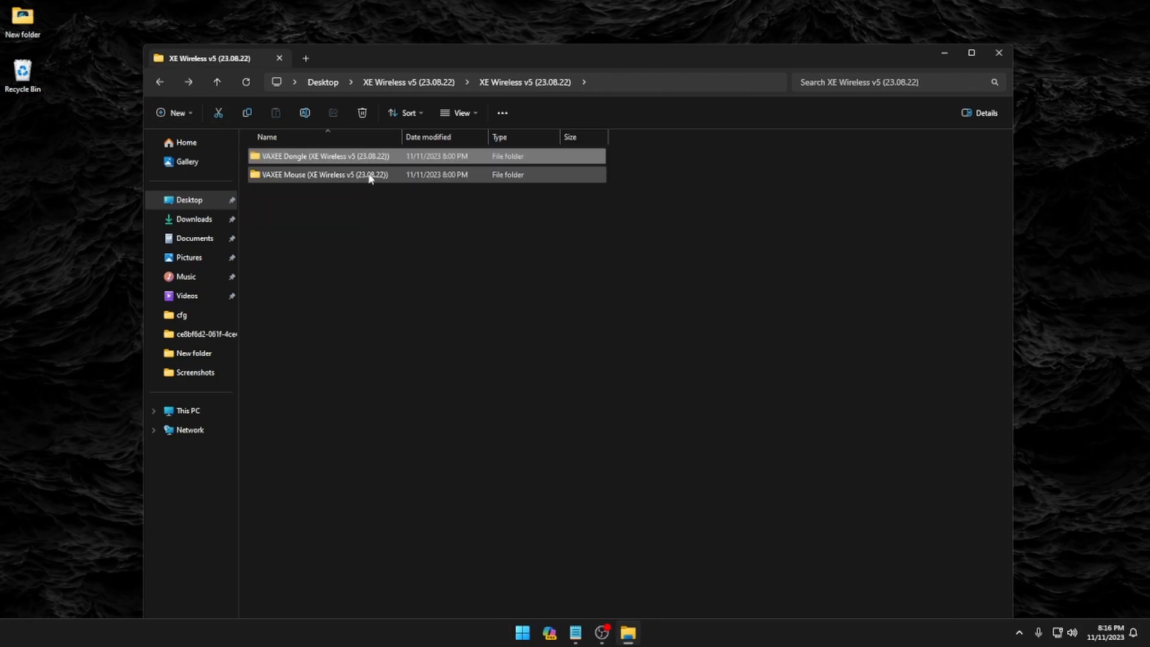
{"action": "double_click", "coordinate": [329, 175]}
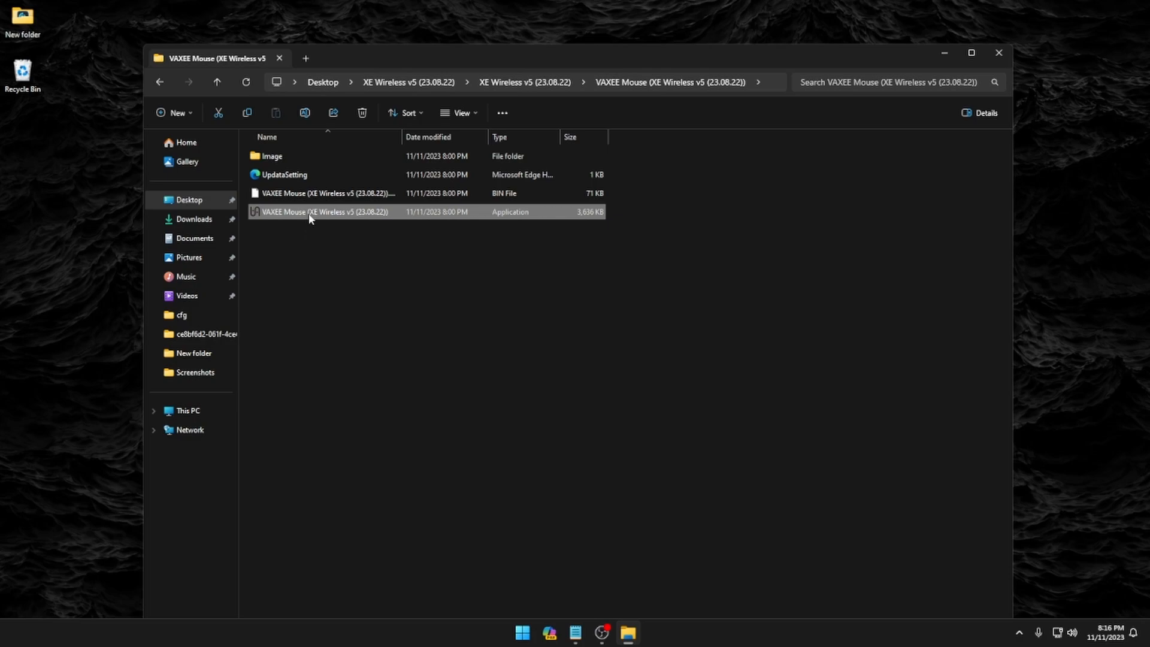
{"action": "double_click", "coordinate": [323, 212]}
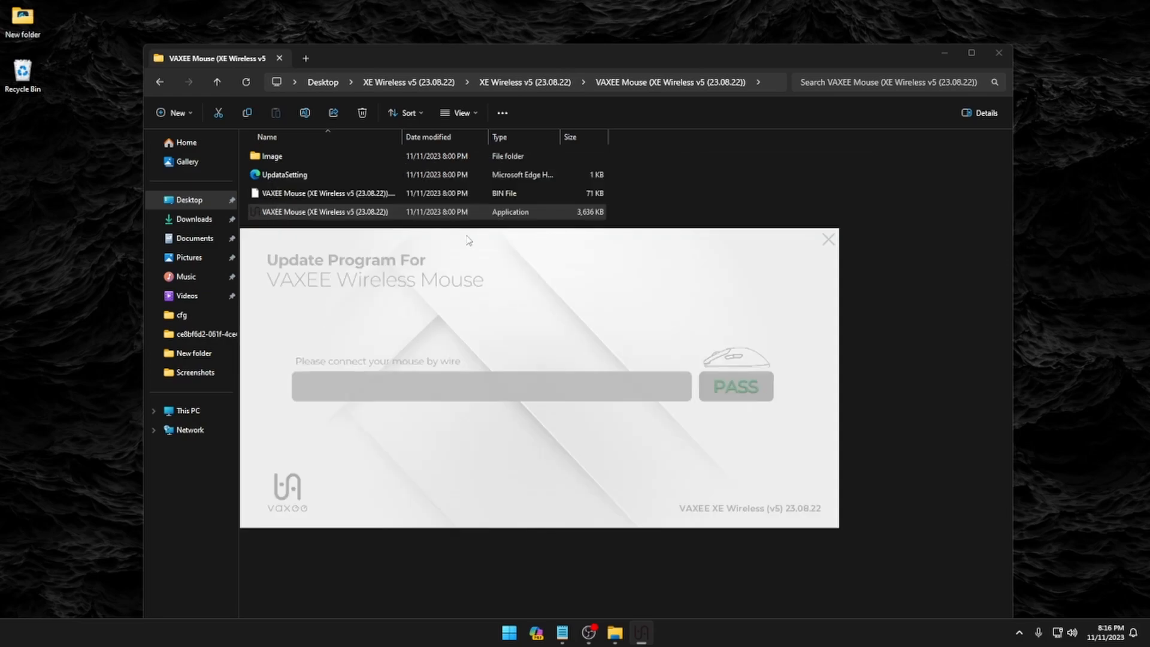
{"action": "mouse_move", "coordinate": [612, 246]}
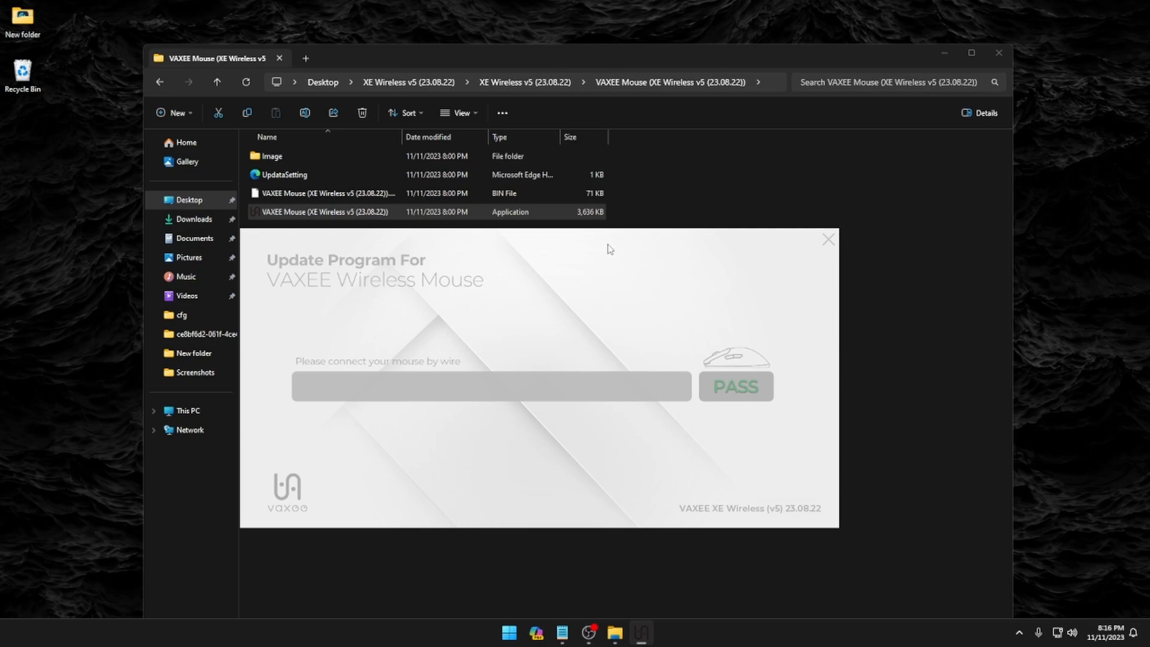
{"action": "mouse_move", "coordinate": [610, 242]}
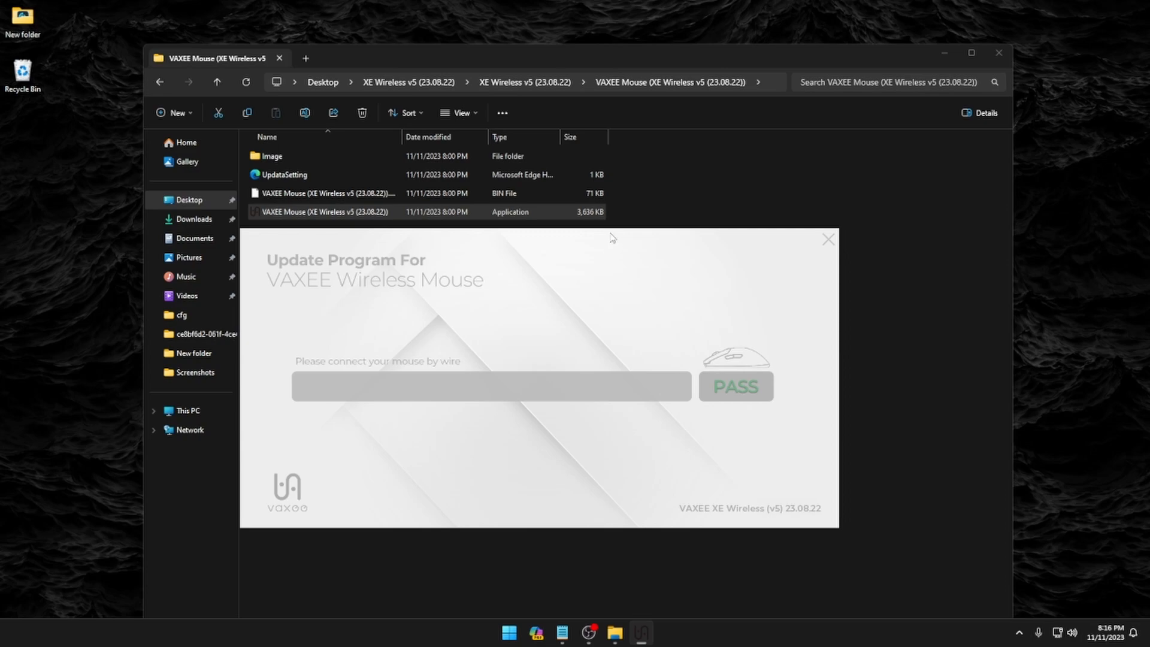